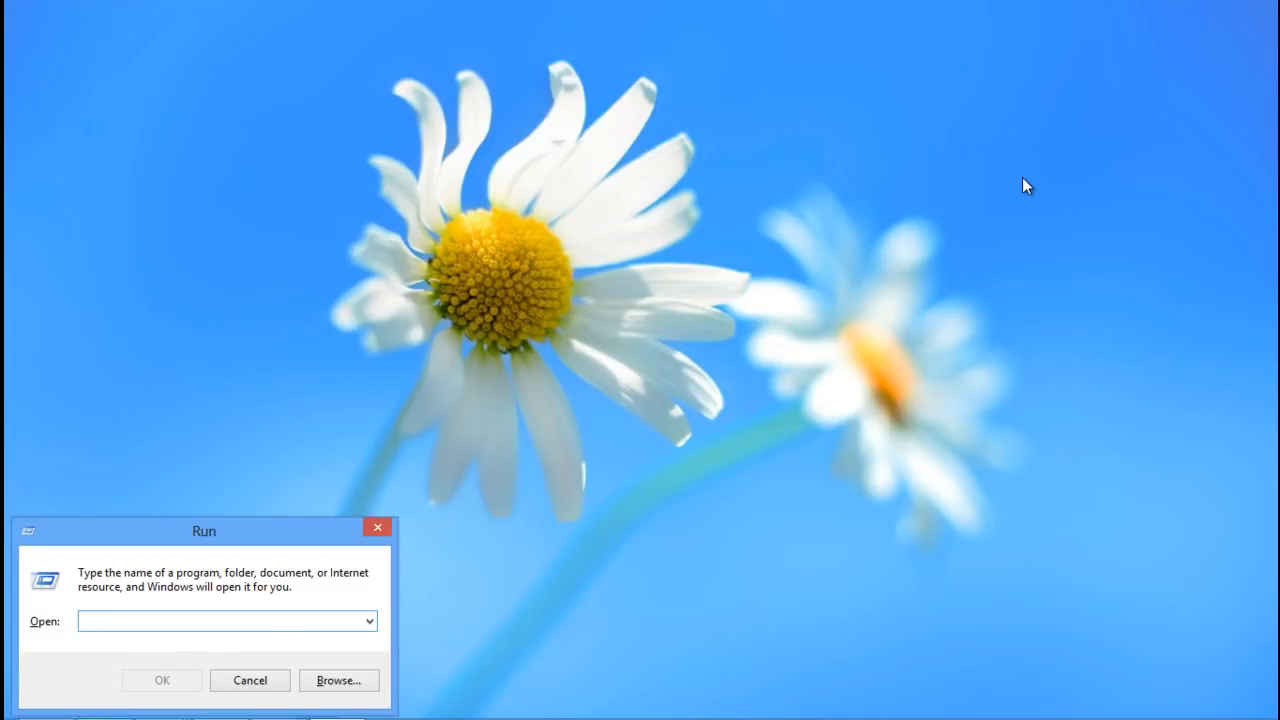
Step: Launch Command Prompt by running cmd from the Run dialog
type("cmd")
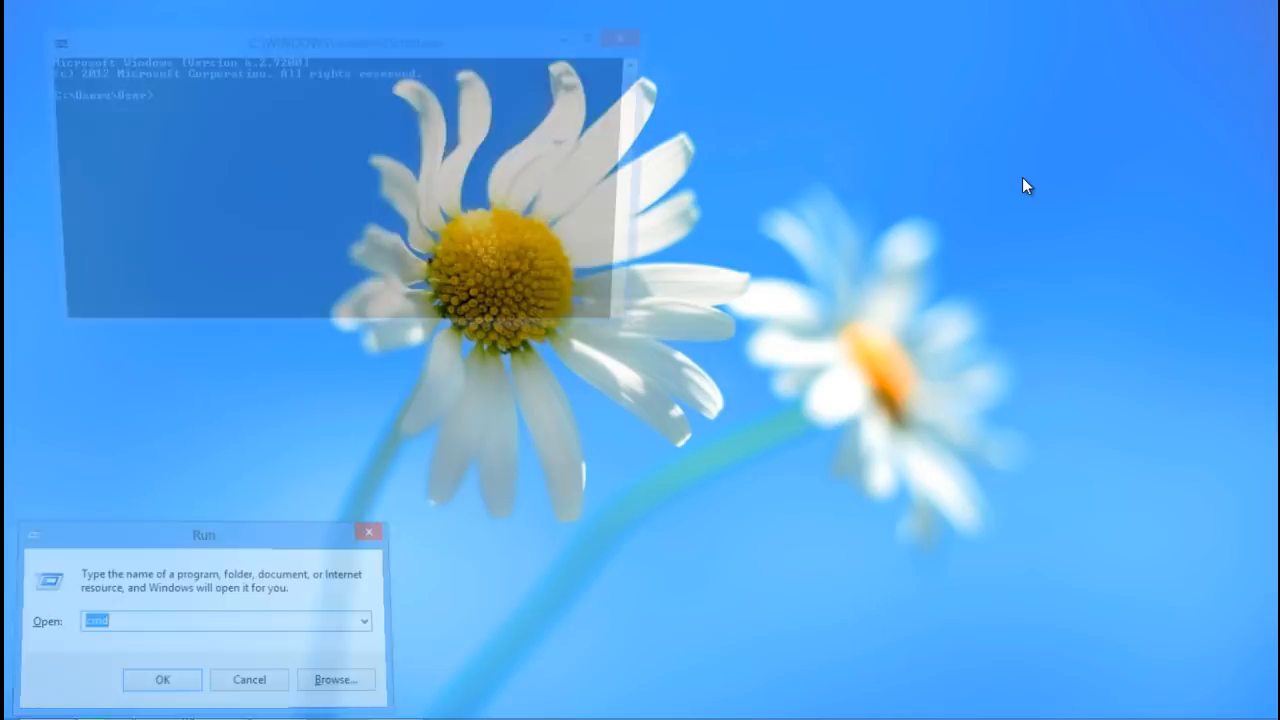
Step: Change directory to C:\java classes, list its three .java files, and start the jar -cf command
left_click(162, 680)
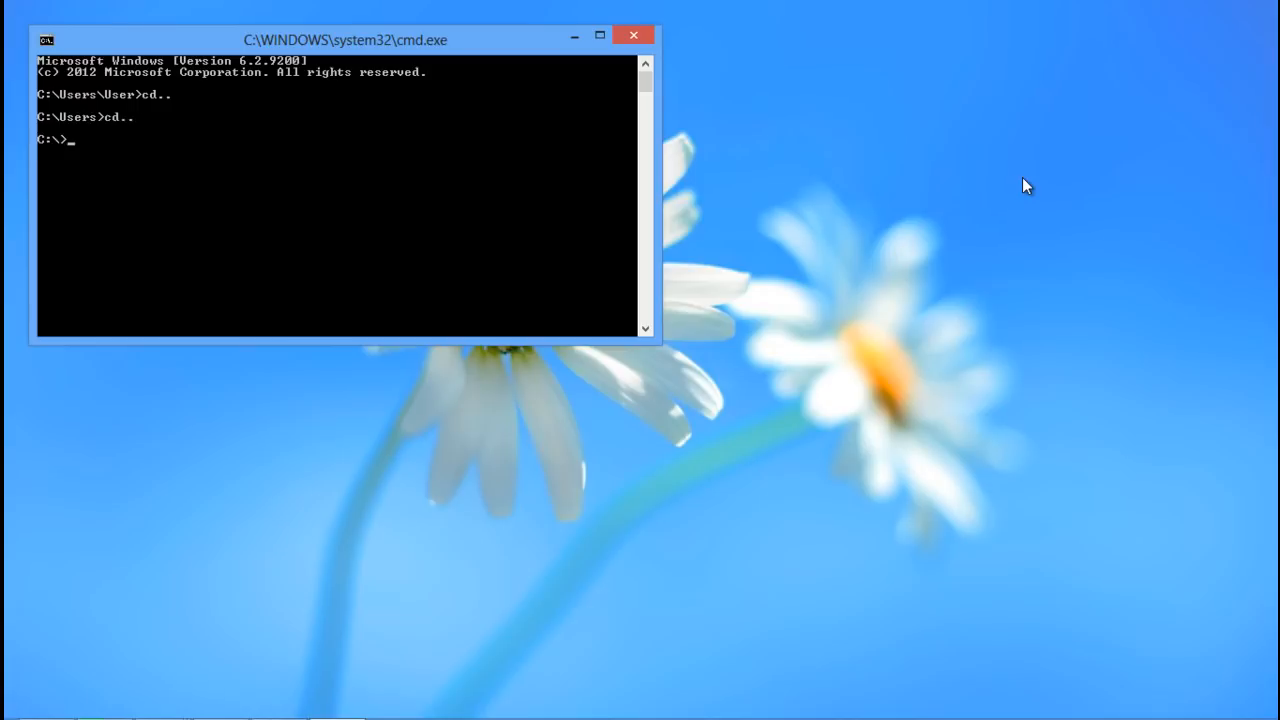
type("cd")
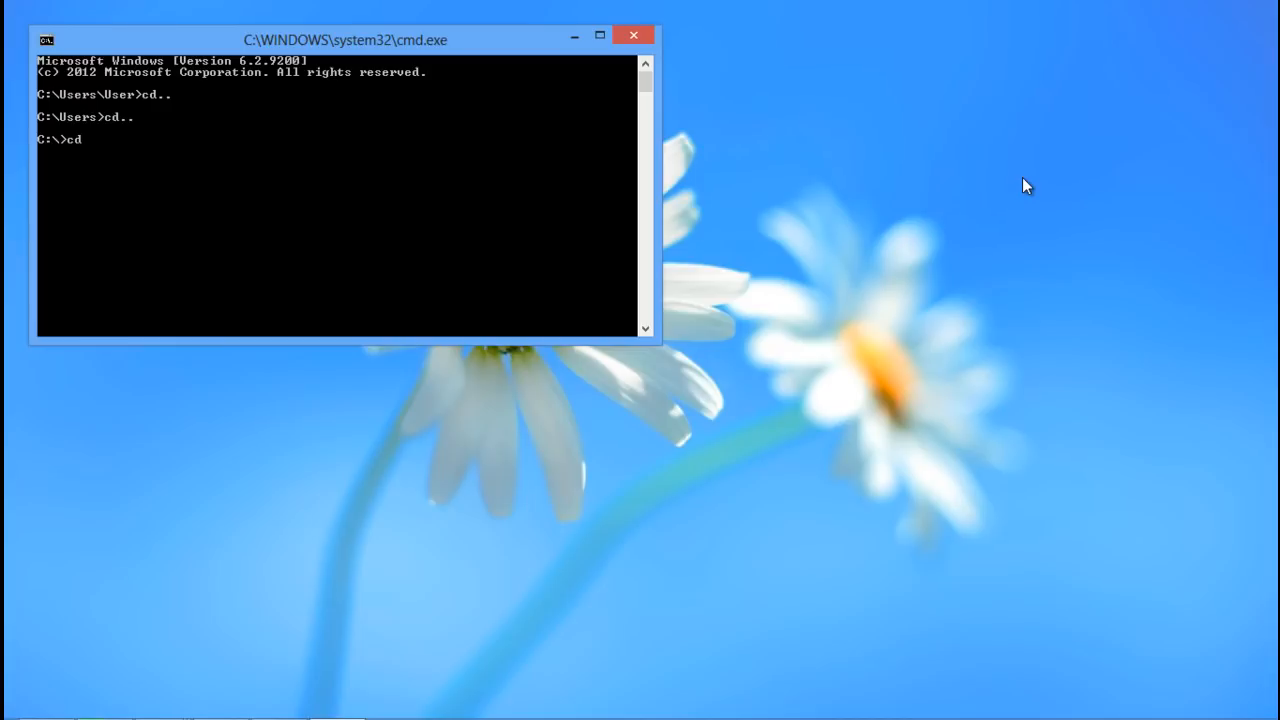
type("java classes")
type("dir")
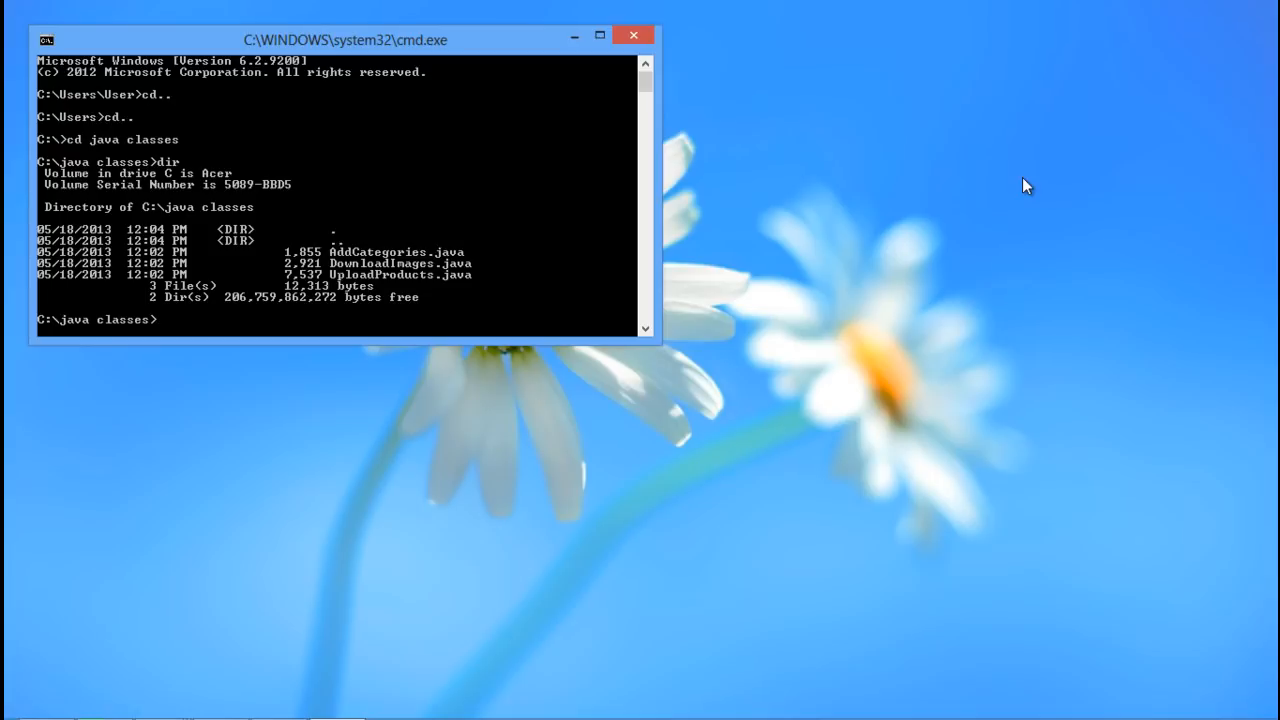
type("jar -cf")
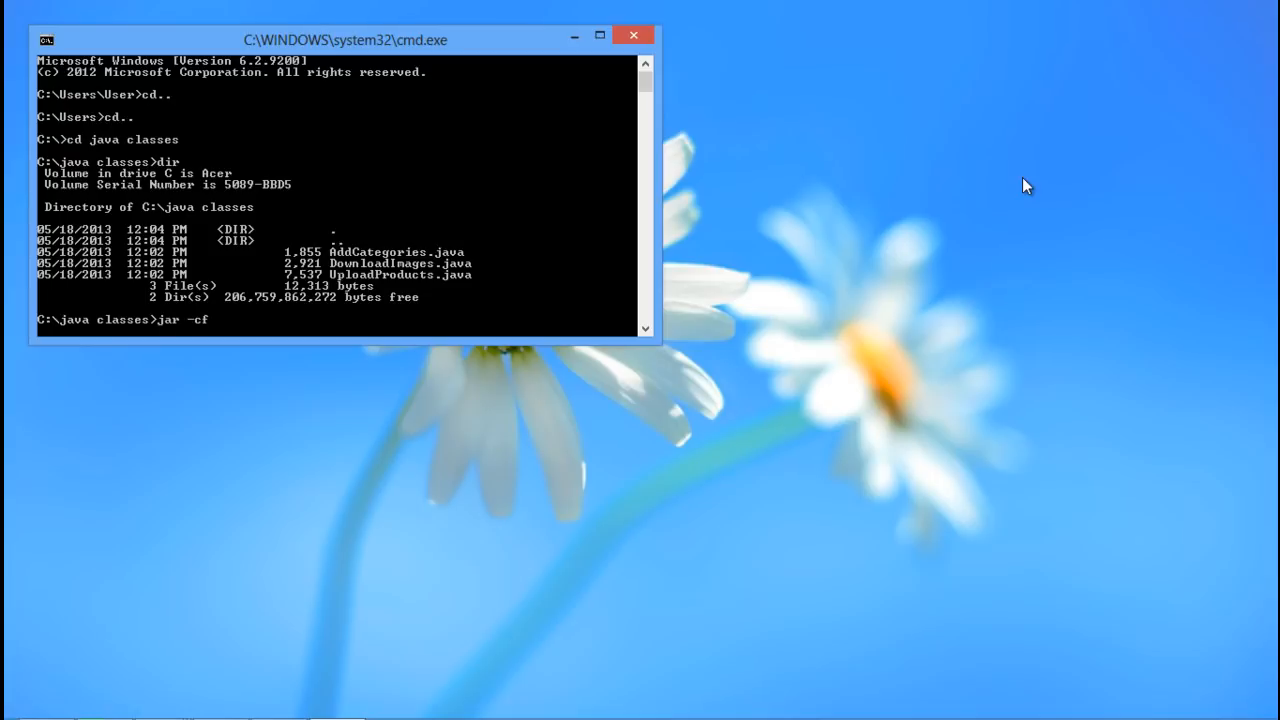
Step: Package all .java files into myfile.jar with jar -cf myfile.jar *.java
type("myfile.jar")
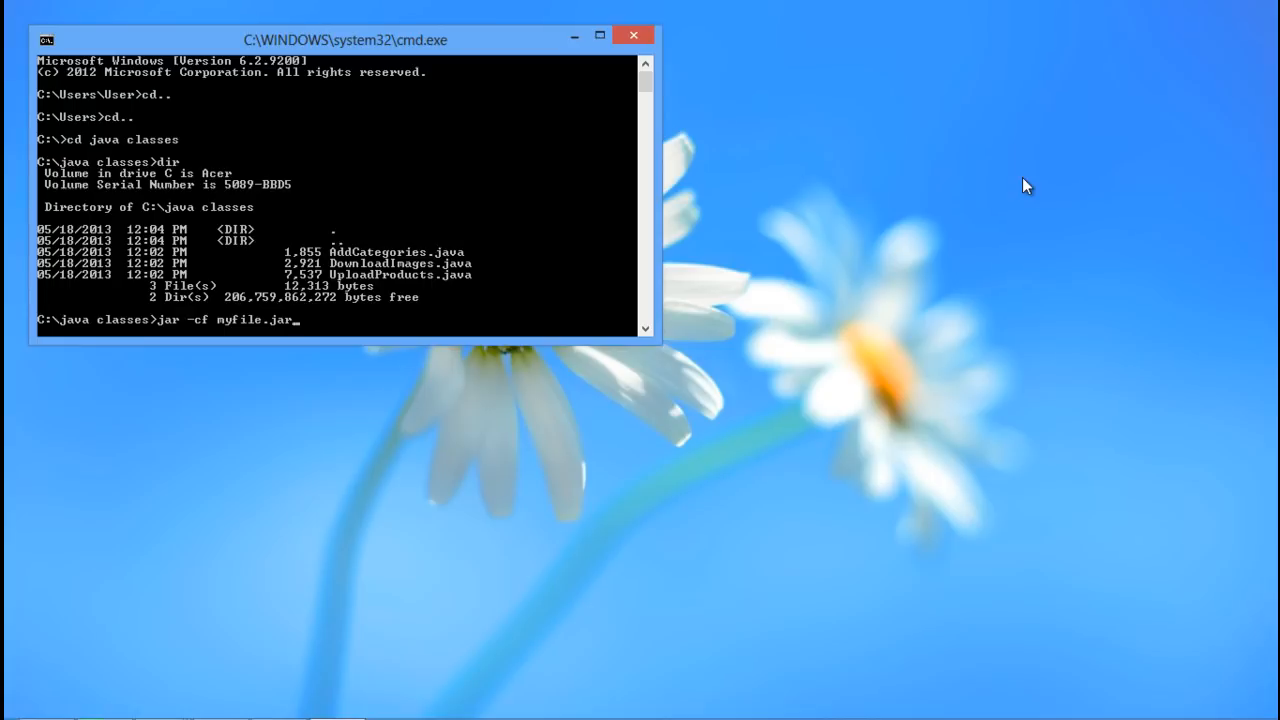
type("*.java")
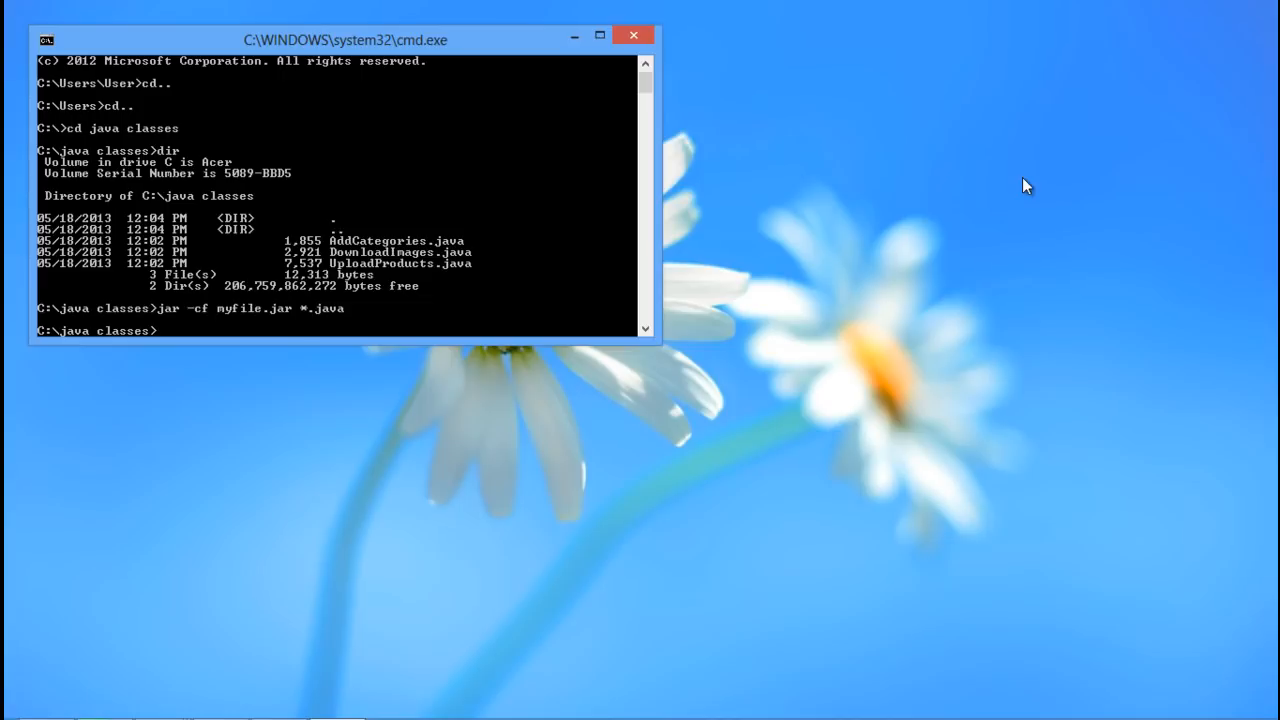
key("enter")
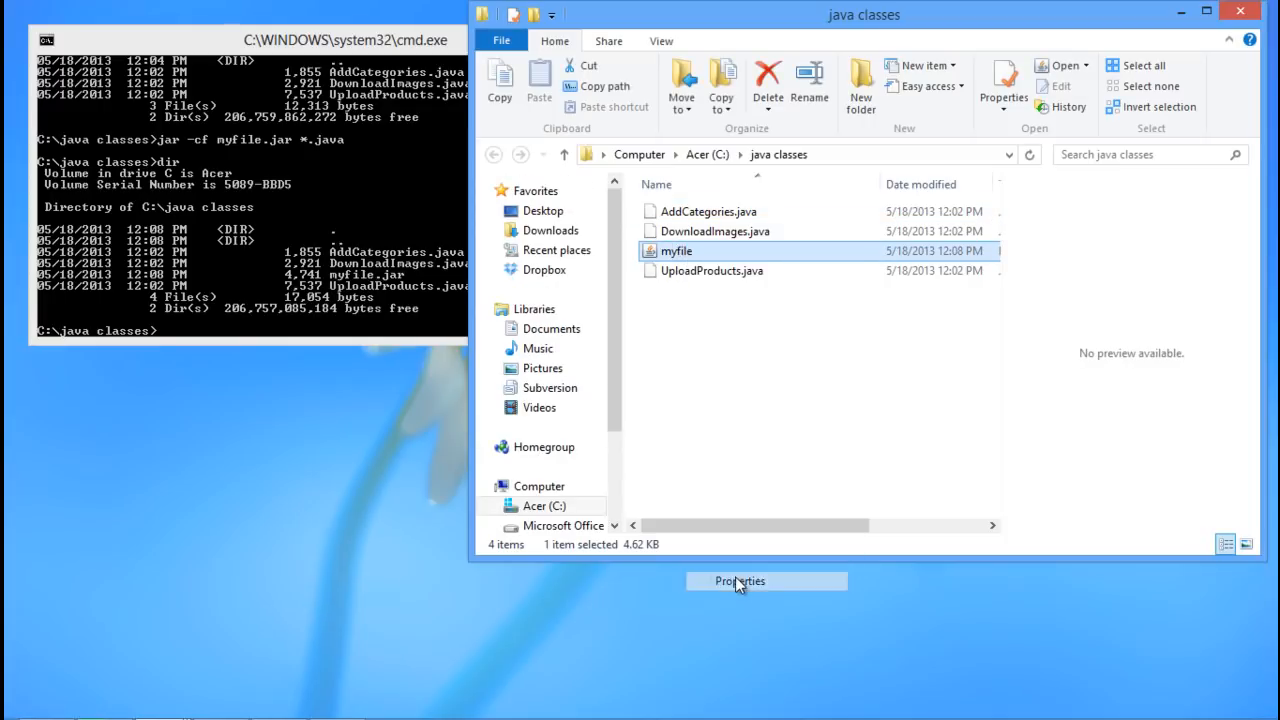
Step: Open myfile's Properties, showing an Executable Jar File of 4.62 KB
left_click(740, 581)
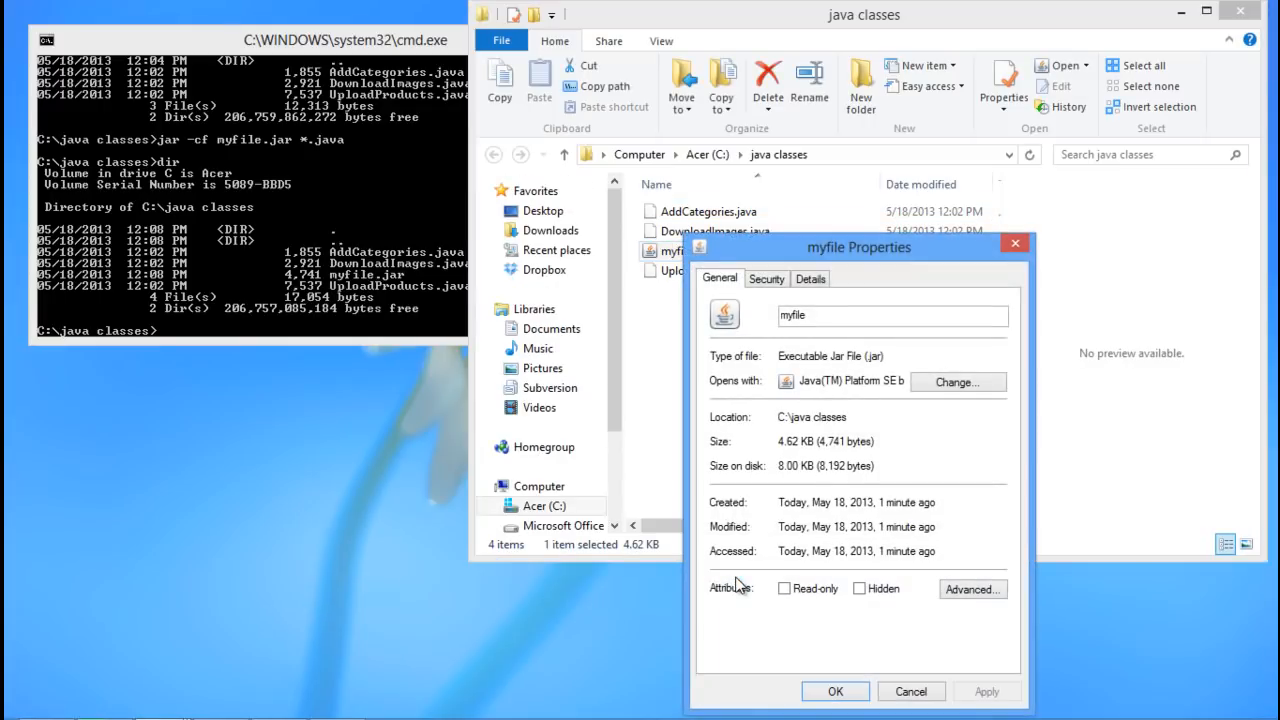